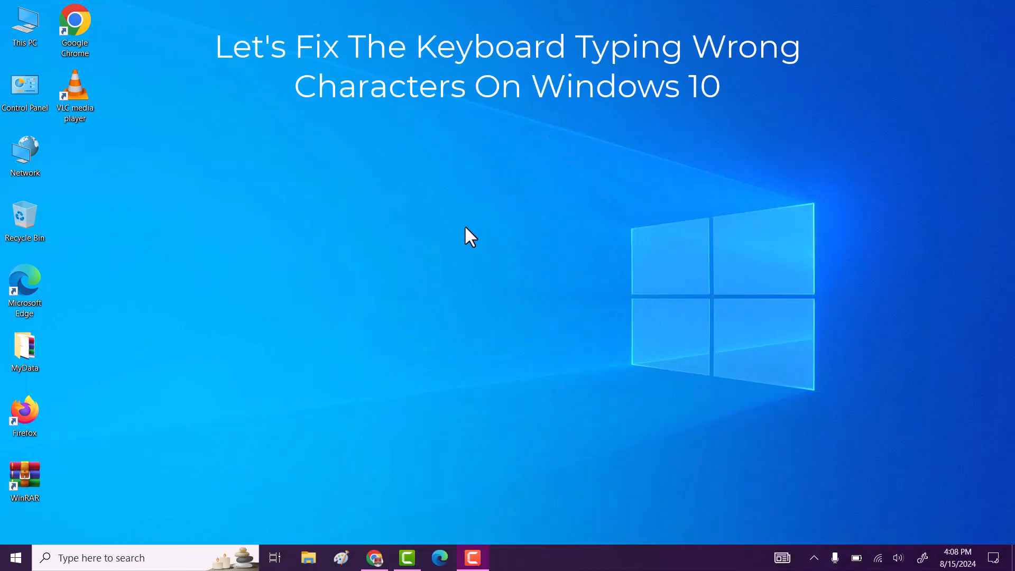
Search Windows for "language settings" from the taskbar search box.
{"action": "right_click", "coordinate": [470, 236]}
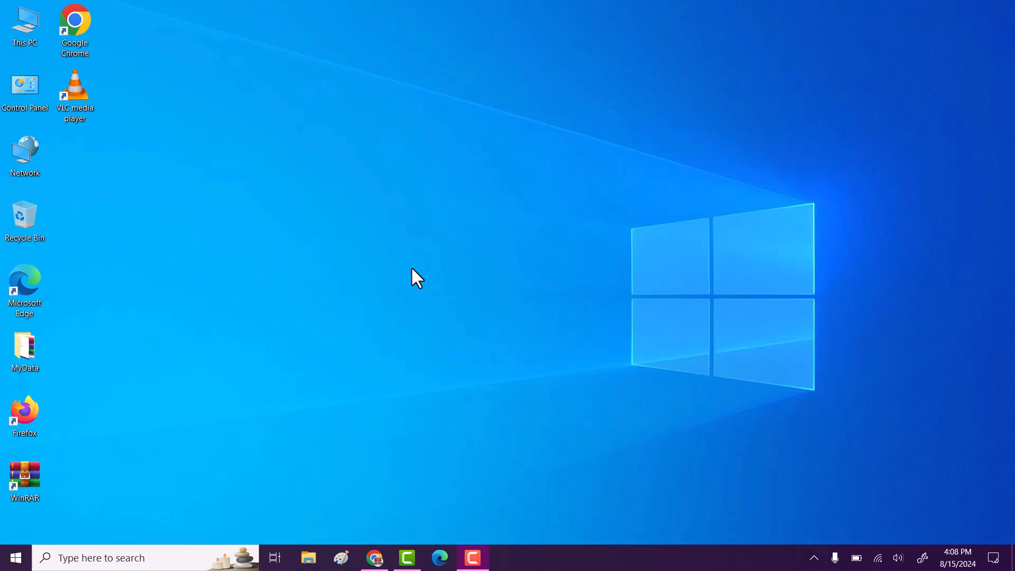
{"action": "left_click", "coordinate": [129, 557]}
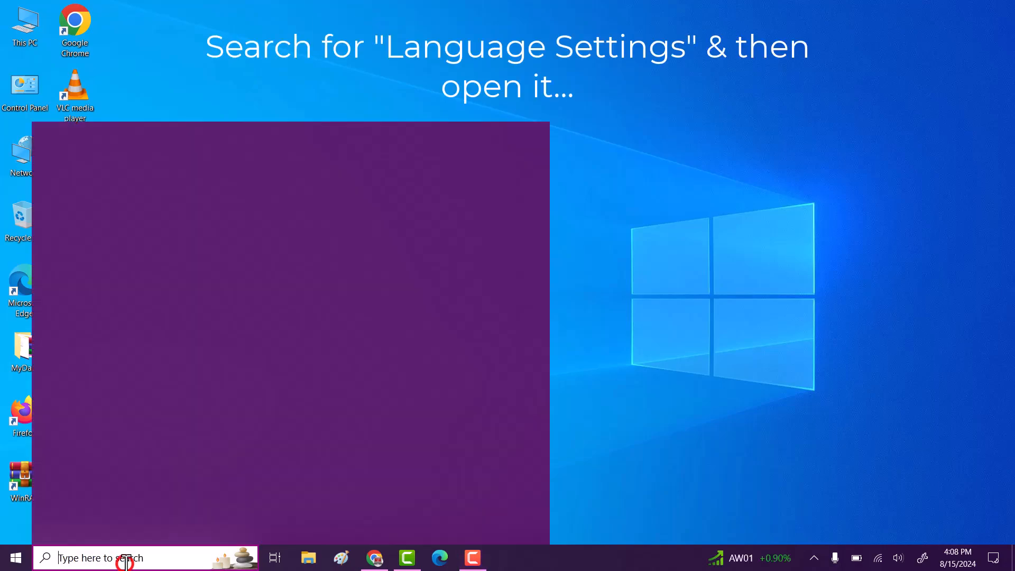
{"action": "type", "text": "language settings"}
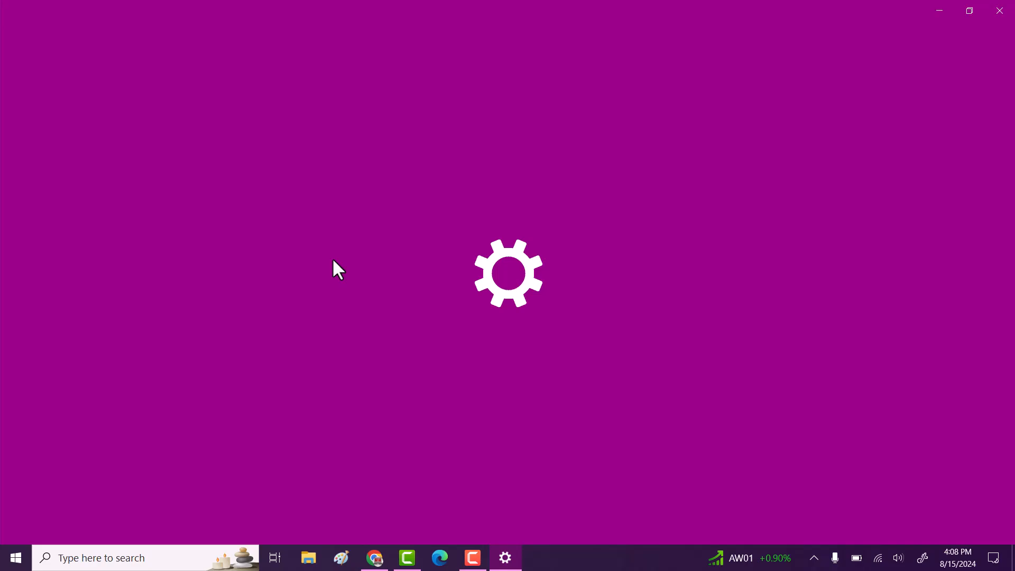
Launch the Language settings result and go to the Keyboard page.
{"action": "left_click", "coordinate": [504, 557]}
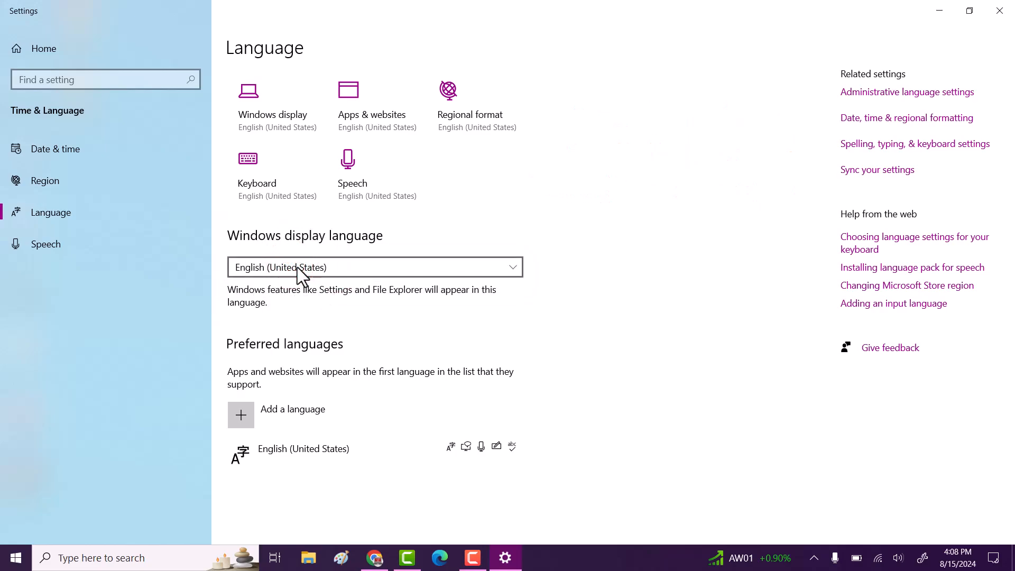
{"action": "left_click", "coordinate": [277, 174]}
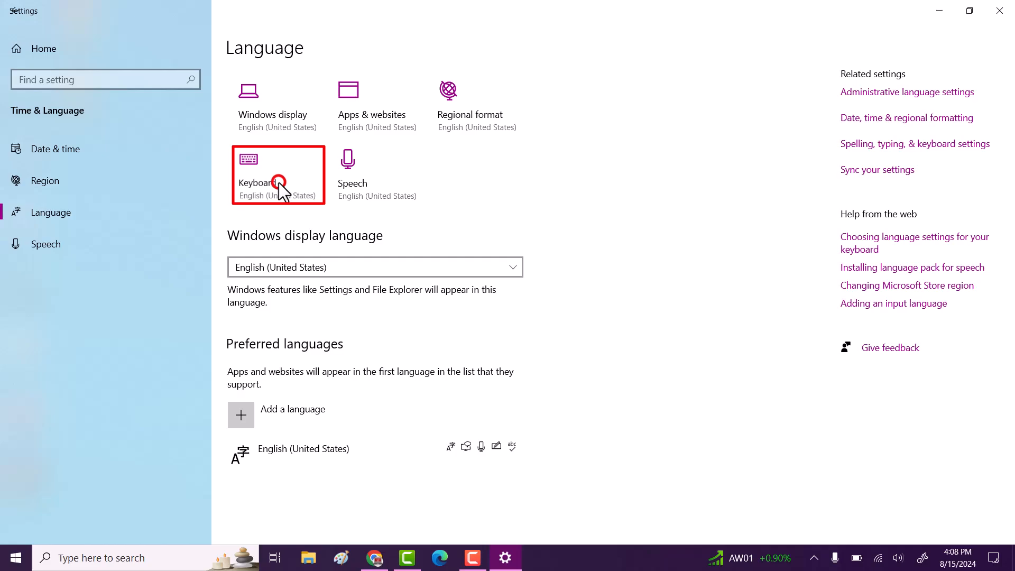
{"action": "left_click", "coordinate": [277, 175]}
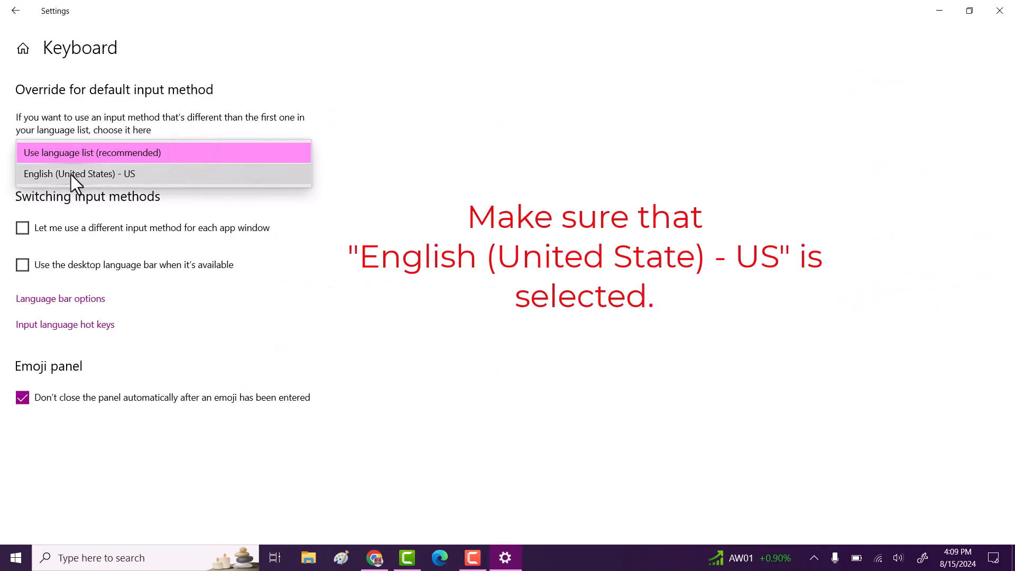
Override the default input method with English (United States) - US.
{"action": "left_click", "coordinate": [80, 174]}
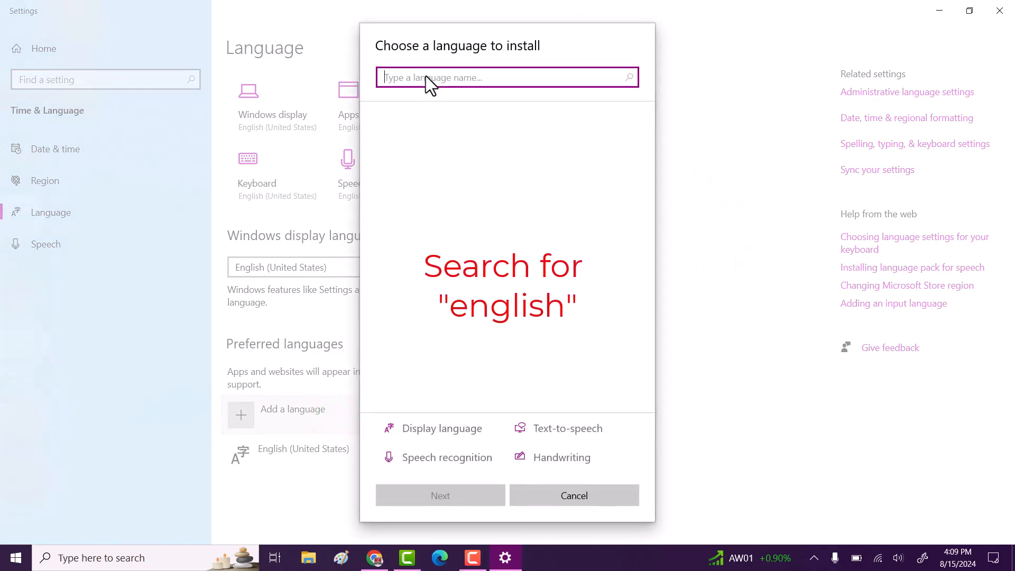
Filter the installable languages by searching "english".
{"action": "type", "text": "en"}
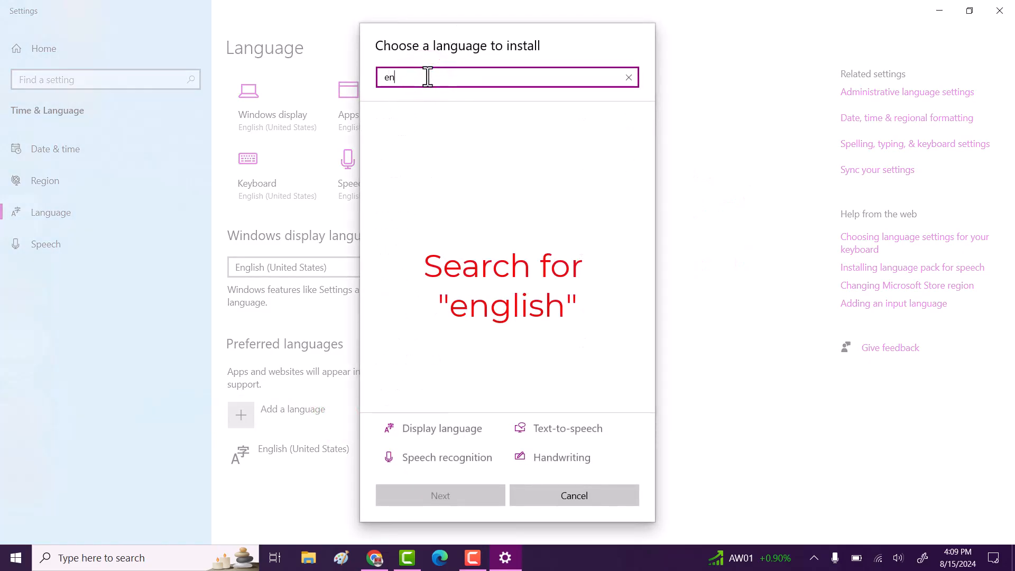
{"action": "type", "text": "g"}
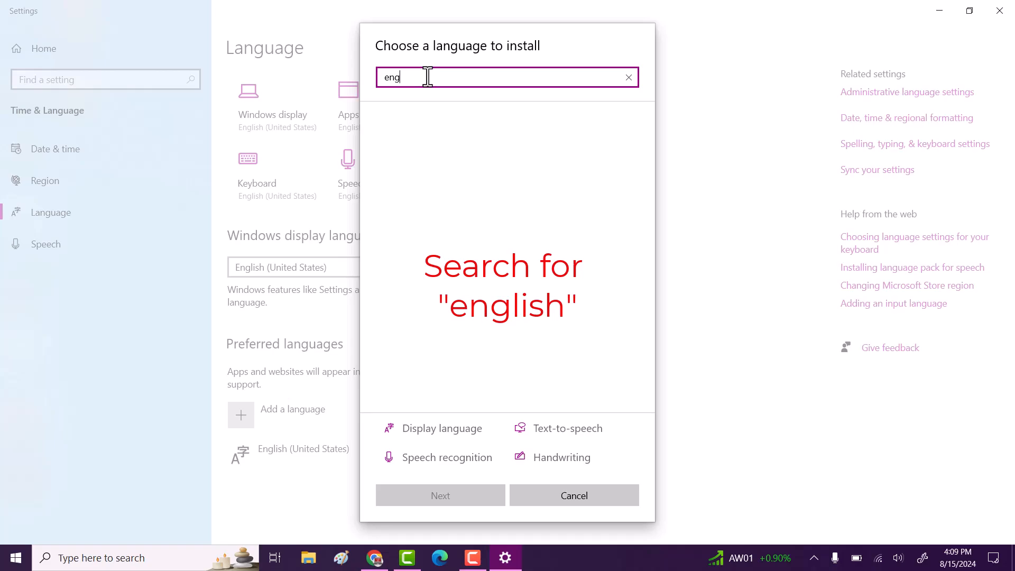
{"action": "type", "text": "lish"}
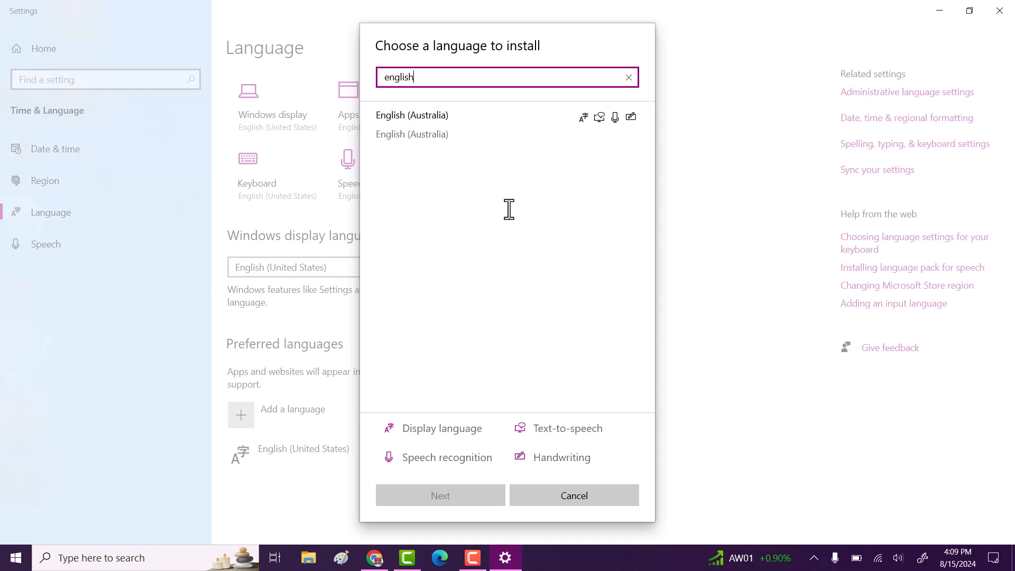
Scroll the English matches and select English (United Kingdom) to install.
{"action": "scroll", "scroll_direction": "down", "scroll_amount": 3}
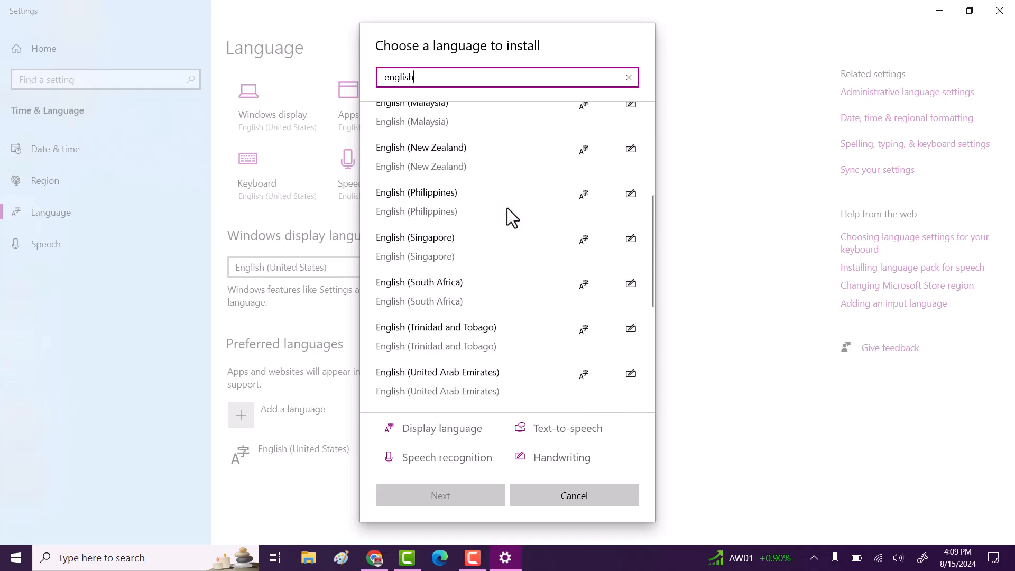
{"action": "scroll", "scroll_direction": "down", "scroll_amount": 3}
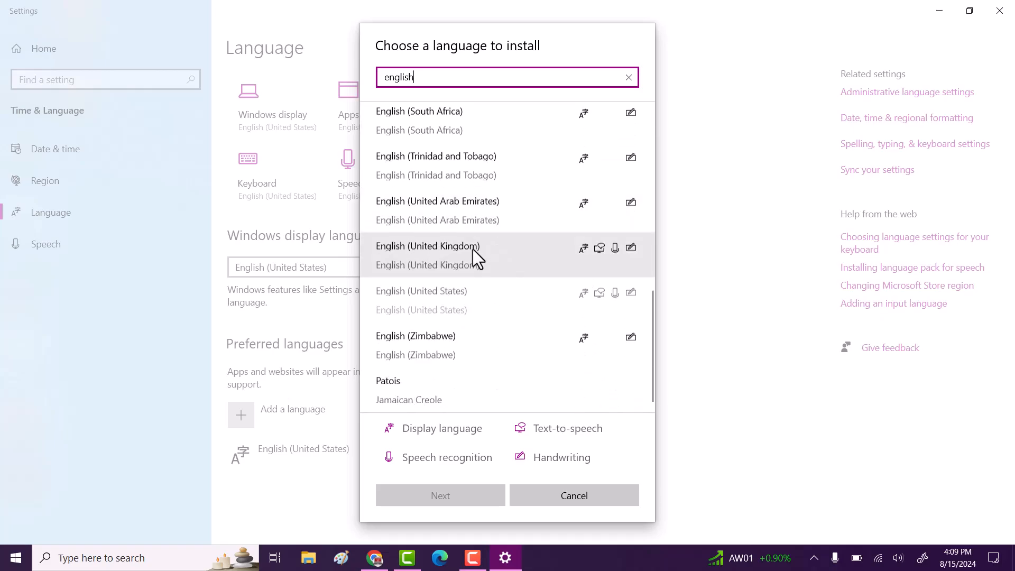
{"action": "mouse_move", "coordinate": [466, 310]}
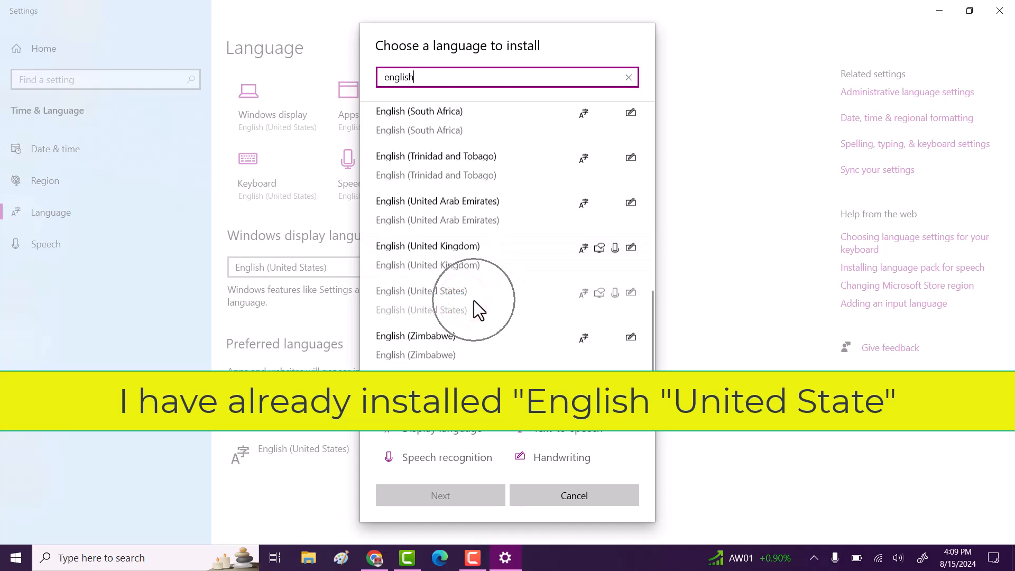
{"action": "left_click", "coordinate": [428, 253]}
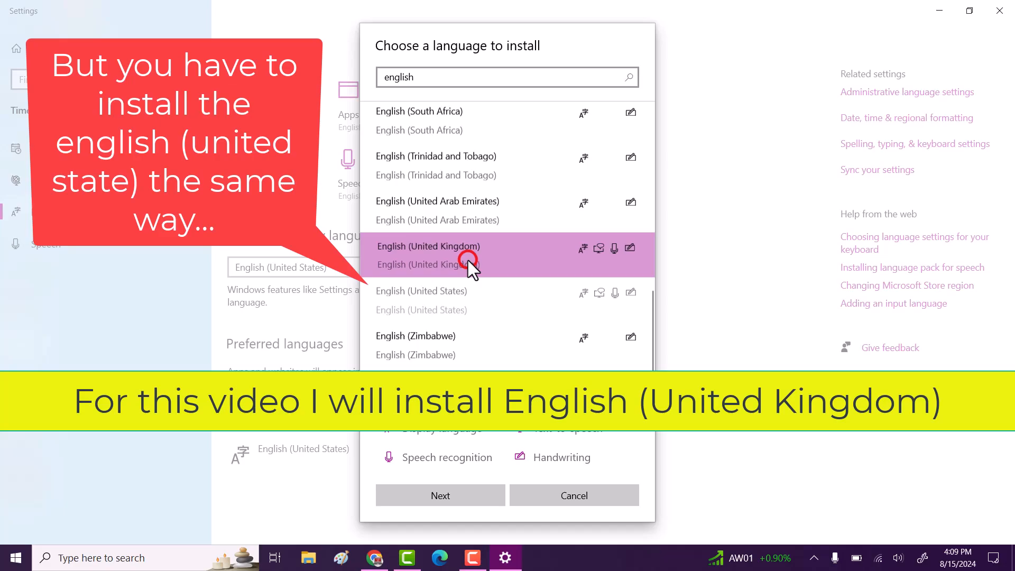
{"action": "mouse_move", "coordinate": [440, 494]}
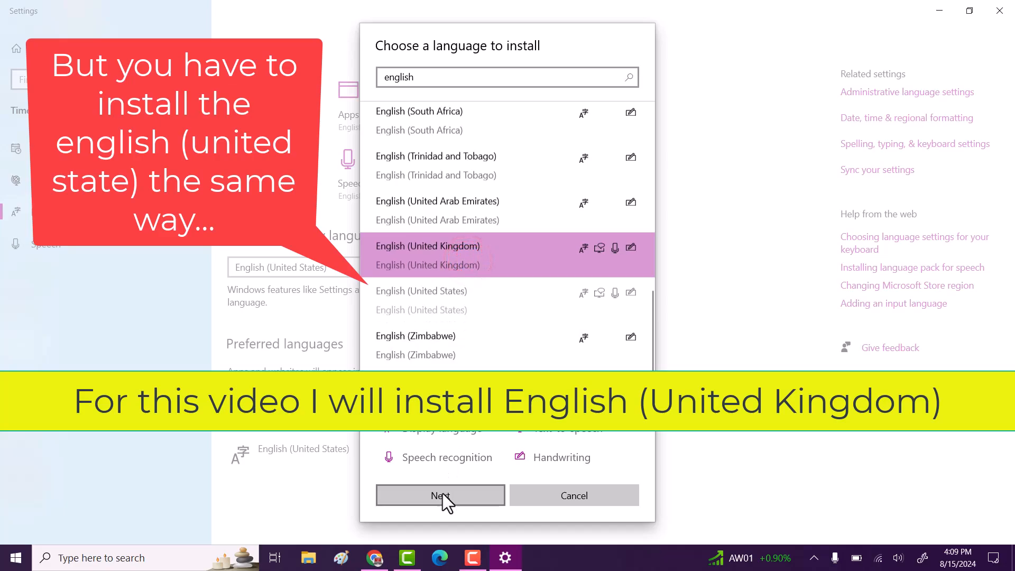